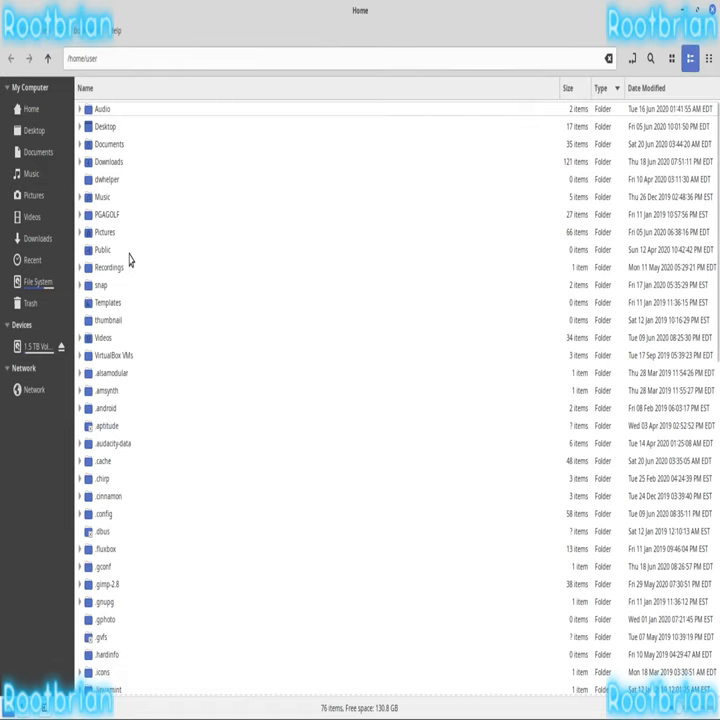
Step: Select the Windows partition in the sidebar to list its contents
{"action": "left_click", "coordinate": [36, 346]}
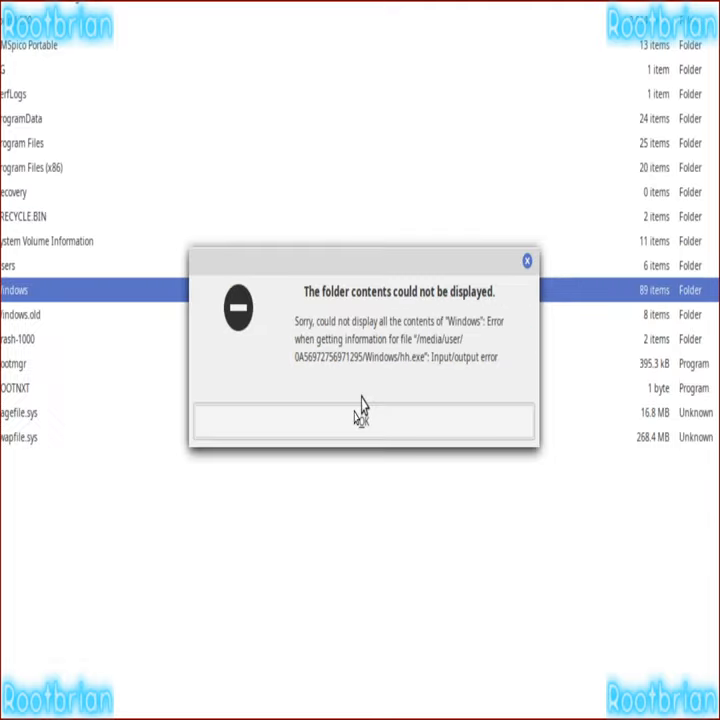
Step: Dismiss the error and browse into Windows.old and its $WINDOWS.~BT subfolder
{"action": "left_click", "coordinate": [360, 420]}
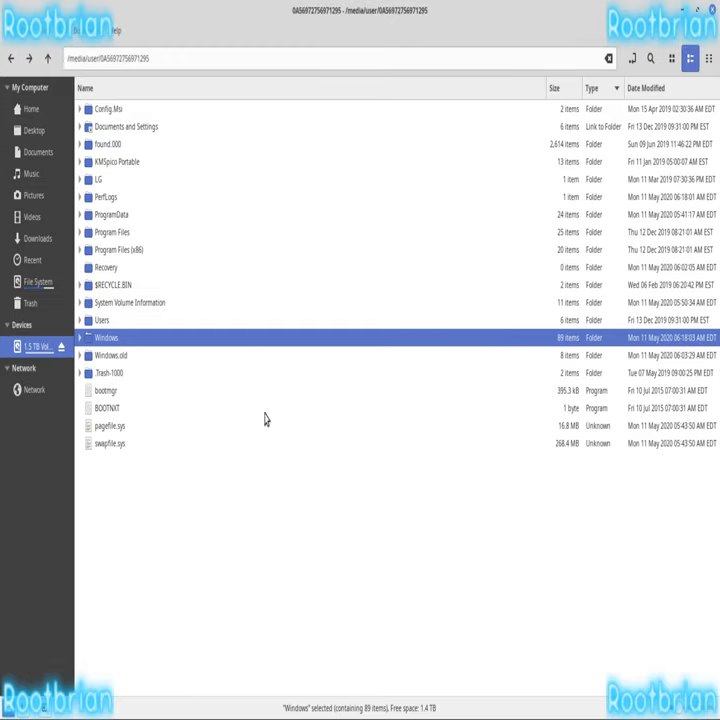
{"action": "double_click", "coordinate": [108, 356]}
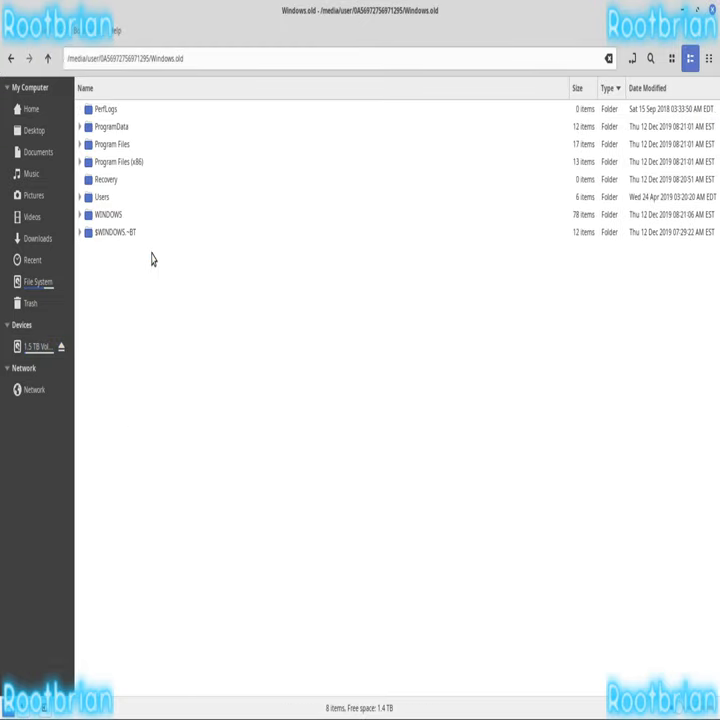
{"action": "double_click", "coordinate": [116, 232]}
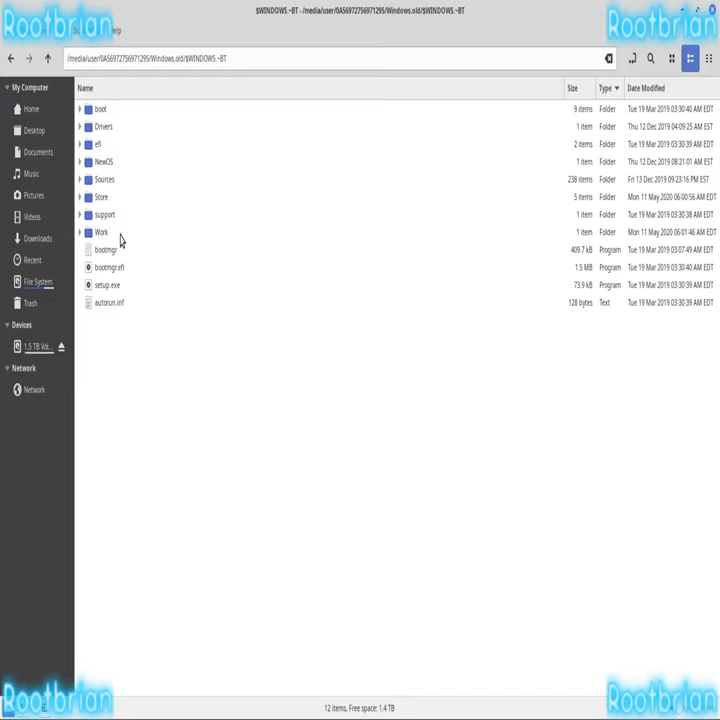
{"action": "mouse_move", "coordinate": [122, 236]}
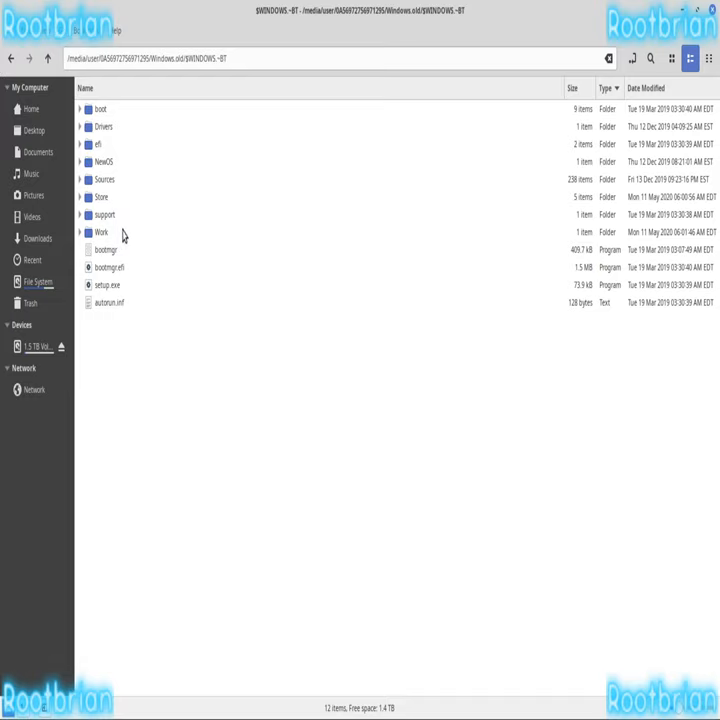
{"action": "mouse_move", "coordinate": [124, 236]}
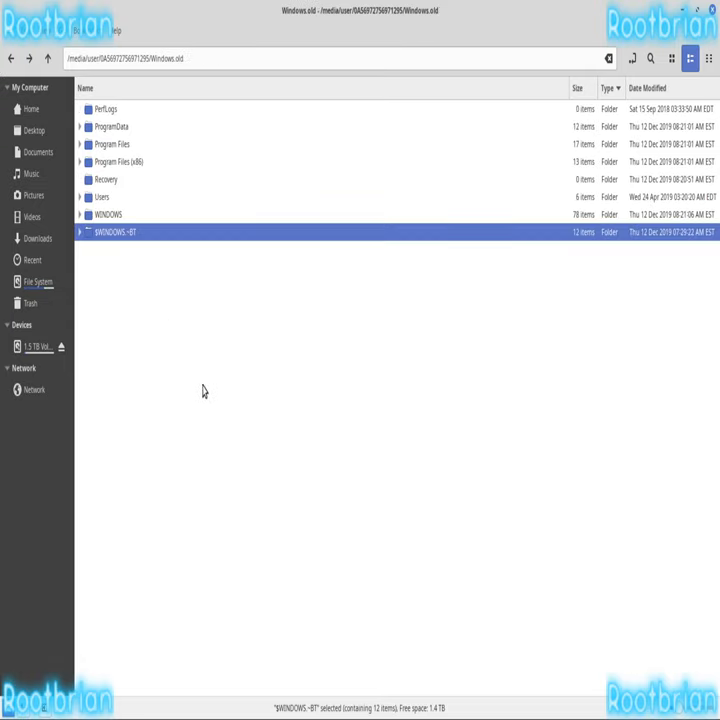
Step: Expand WINDOWS in place, visit its Fonts subfolder and scroll through the expanded tree
{"action": "left_click", "coordinate": [80, 214]}
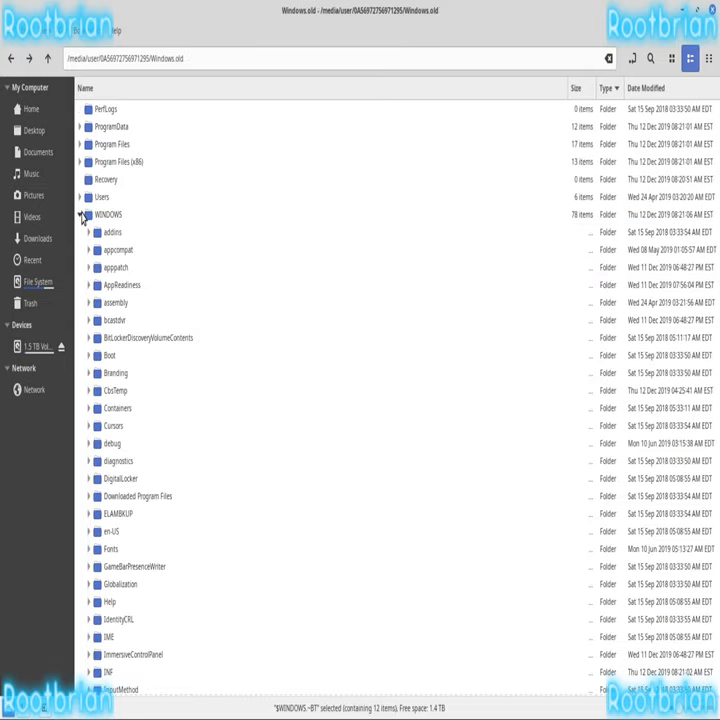
{"action": "left_click", "coordinate": [108, 214]}
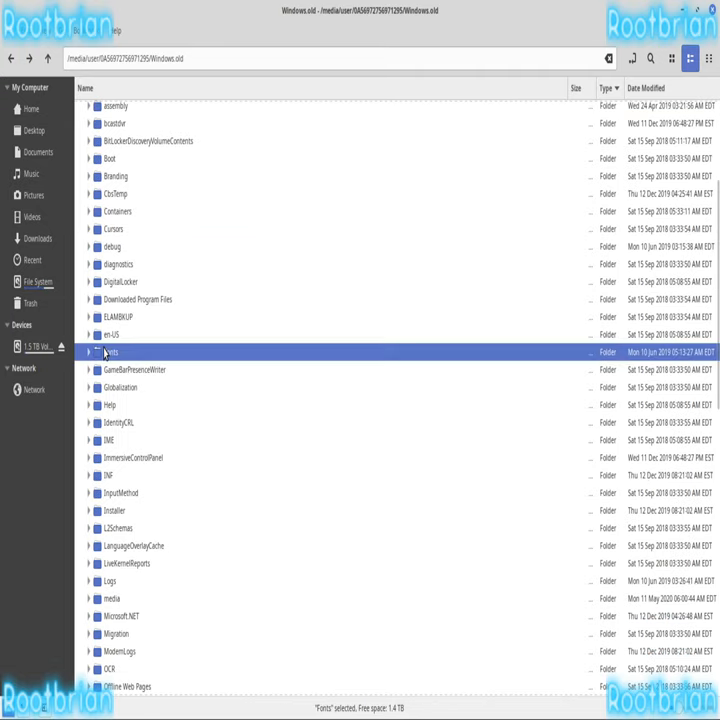
{"action": "double_click", "coordinate": [108, 352]}
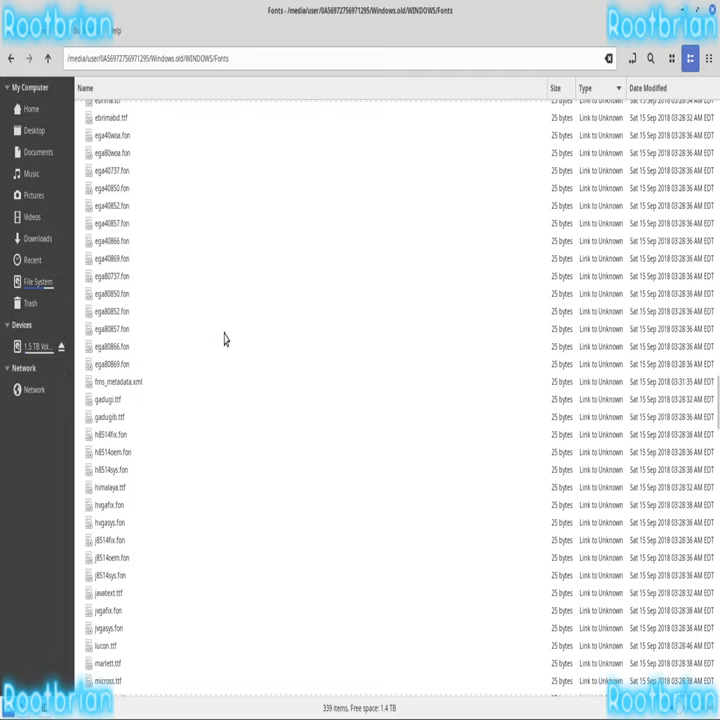
{"action": "scroll", "scroll_direction": "down", "scroll_amount": 3}
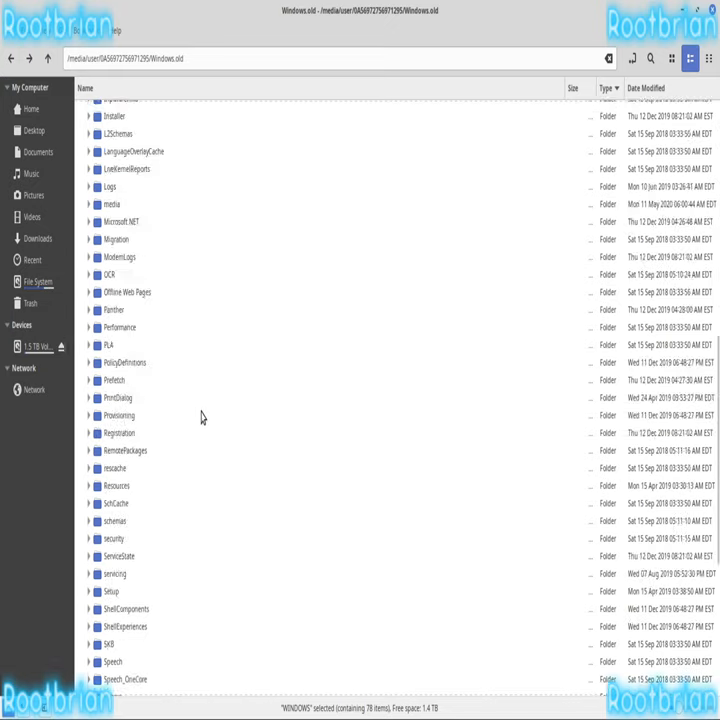
{"action": "scroll", "scroll_direction": "down", "scroll_amount": 3}
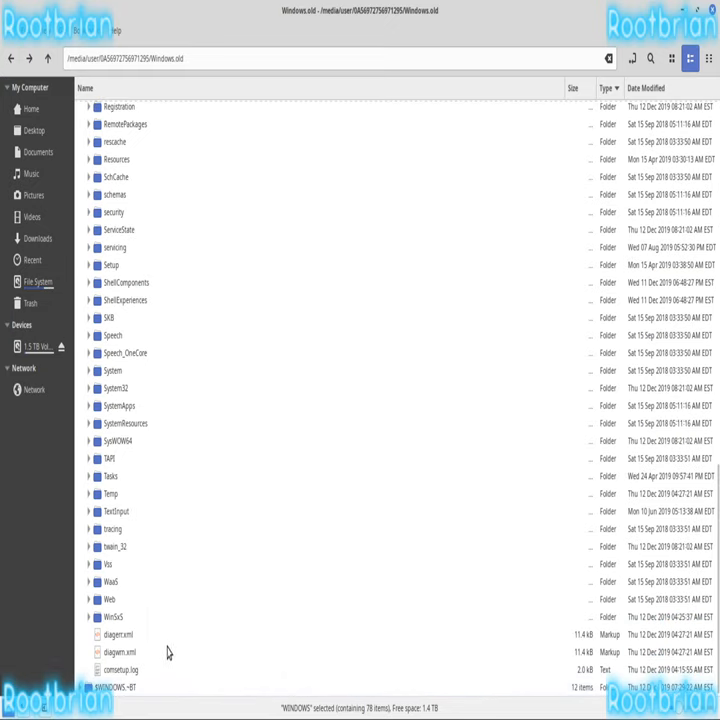
{"action": "mouse_move", "coordinate": [158, 598]}
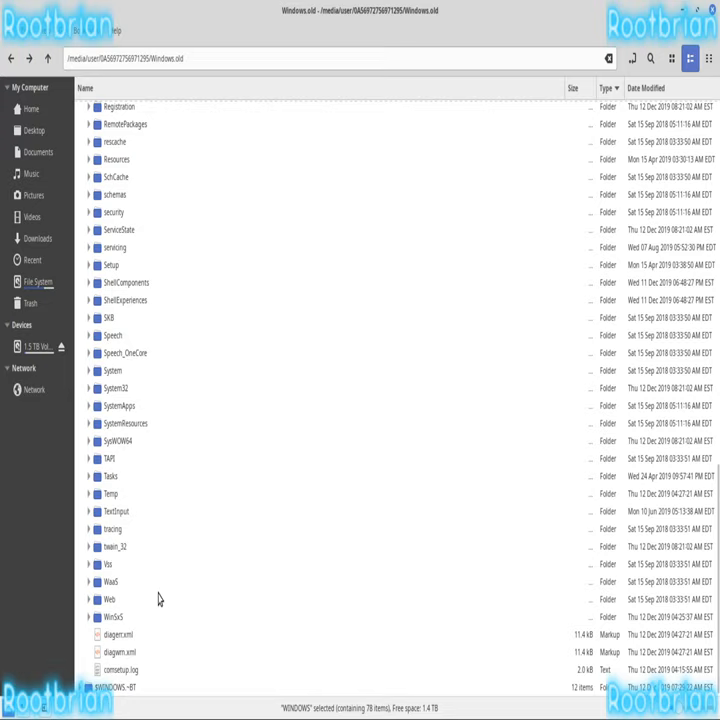
{"action": "mouse_move", "coordinate": [172, 646]}
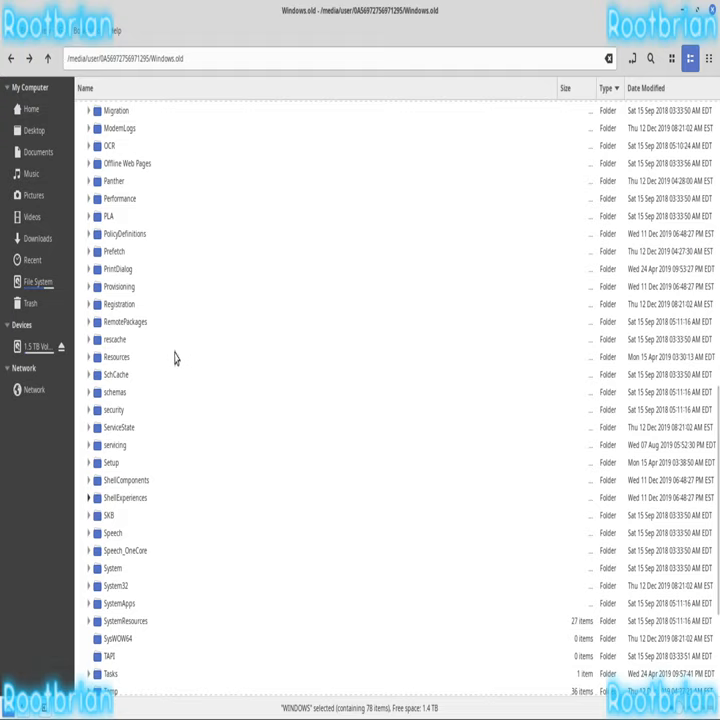
{"action": "mouse_move", "coordinate": [172, 270]}
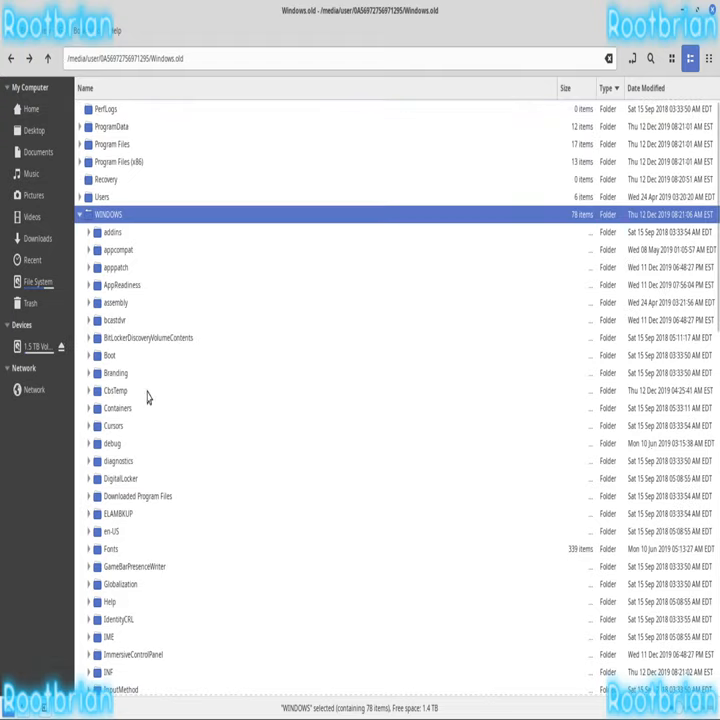
{"action": "scroll", "scroll_direction": "down", "scroll_amount": 3}
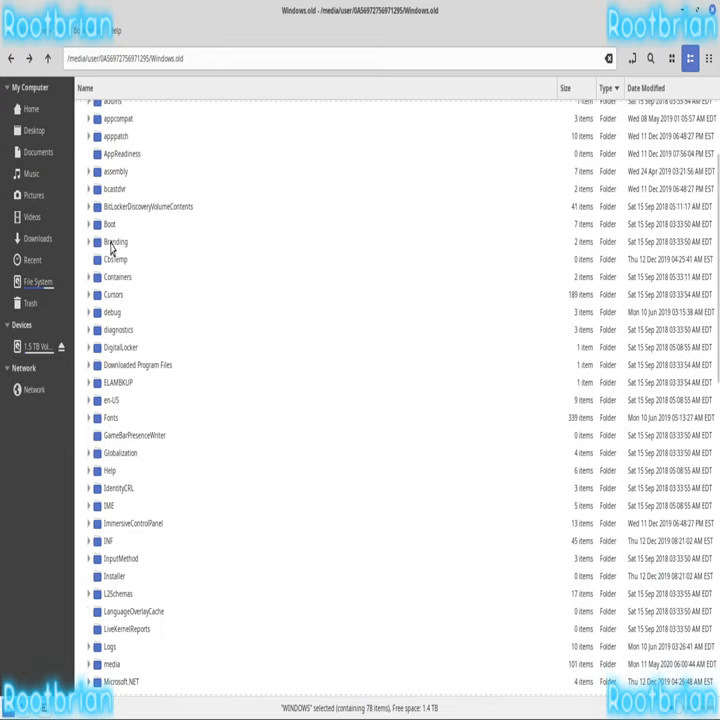
Step: Visit the Boot subfolder, then attempt to open the WINDOWS folder directly
{"action": "double_click", "coordinate": [110, 224]}
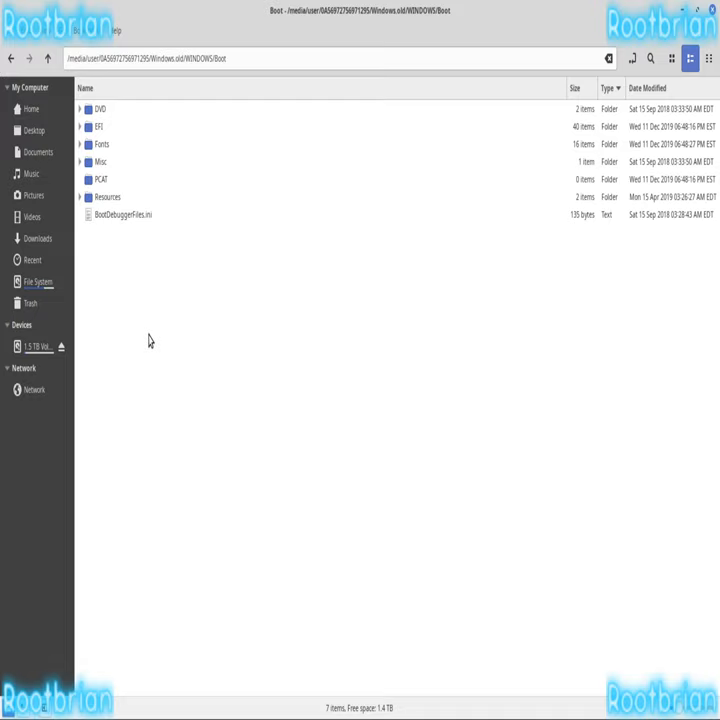
{"action": "mouse_move", "coordinate": [142, 308]}
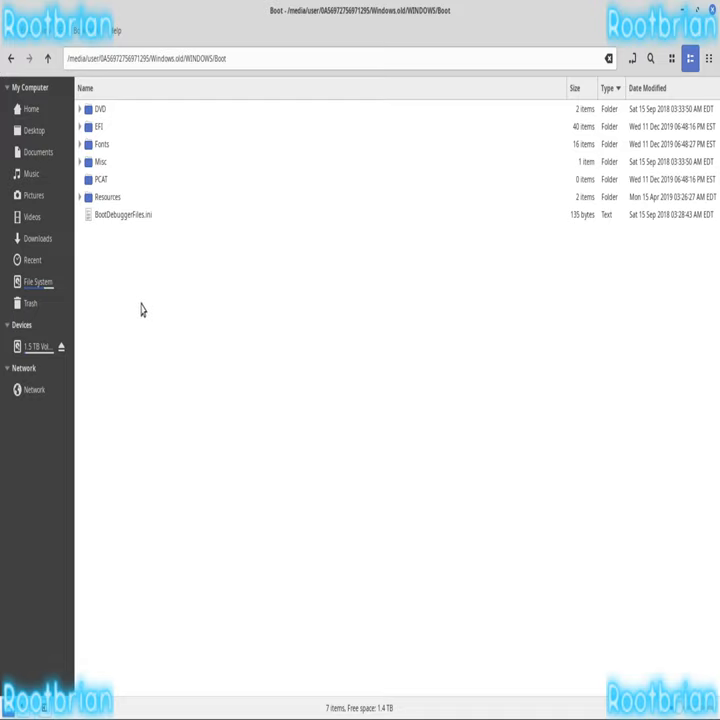
{"action": "mouse_move", "coordinate": [312, 384]}
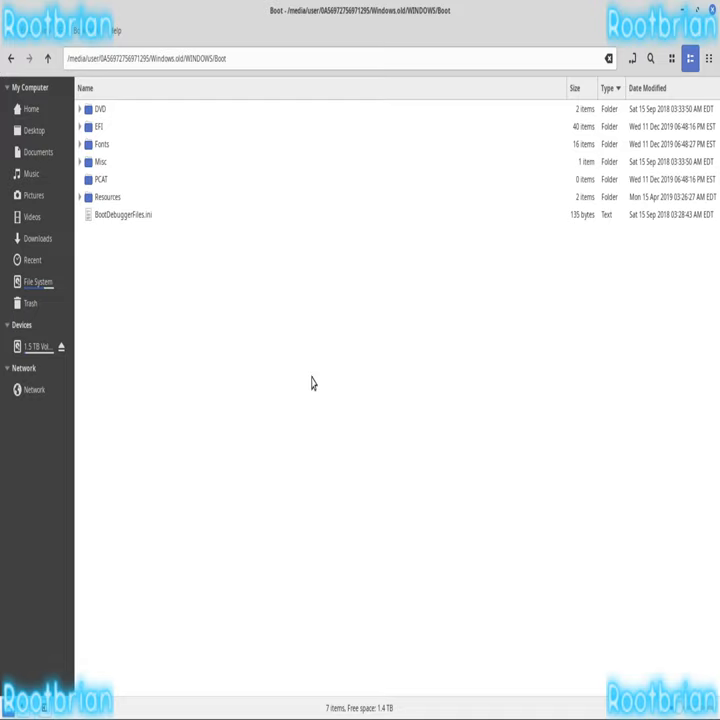
{"action": "mouse_move", "coordinate": [316, 364]}
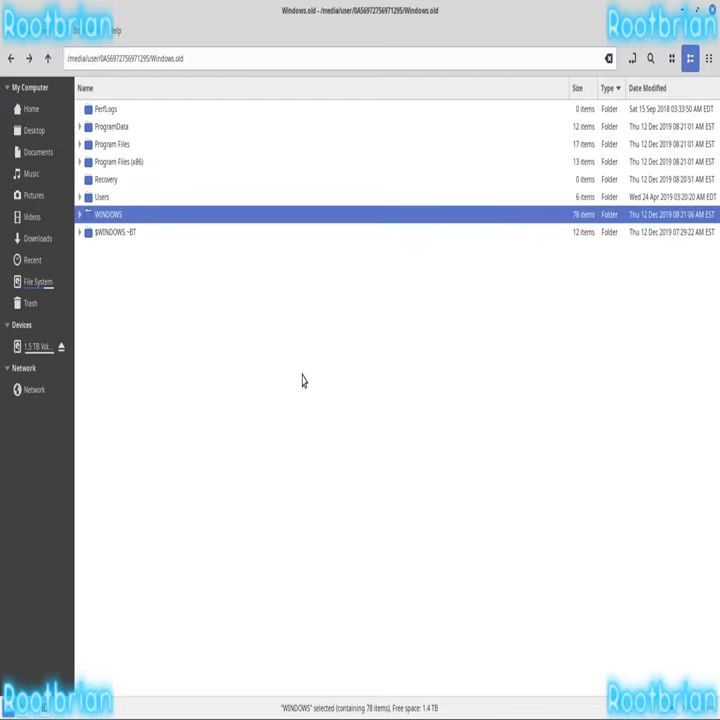
{"action": "mouse_move", "coordinate": [114, 224]}
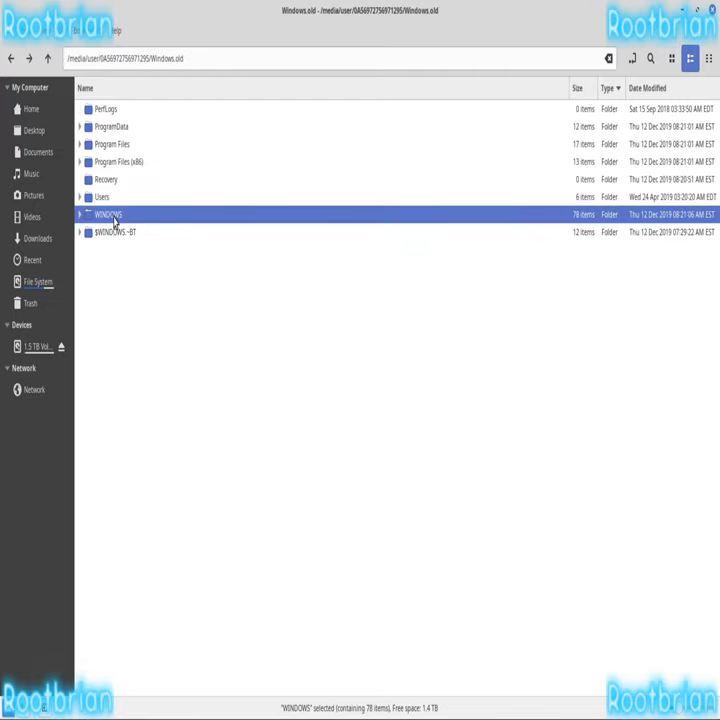
{"action": "double_click", "coordinate": [108, 214]}
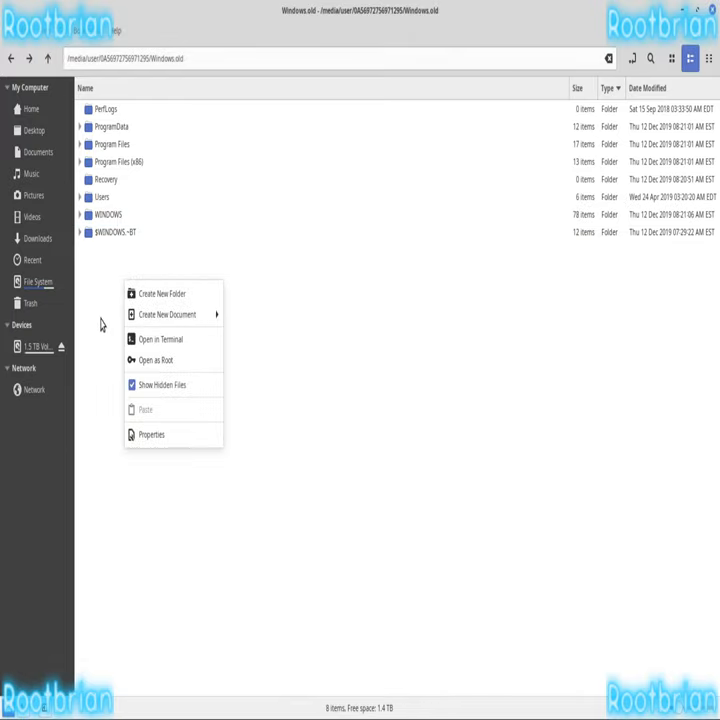
Step: Open the WINDOWS folder as root and authenticate as administrator
{"action": "right_click", "coordinate": [108, 214]}
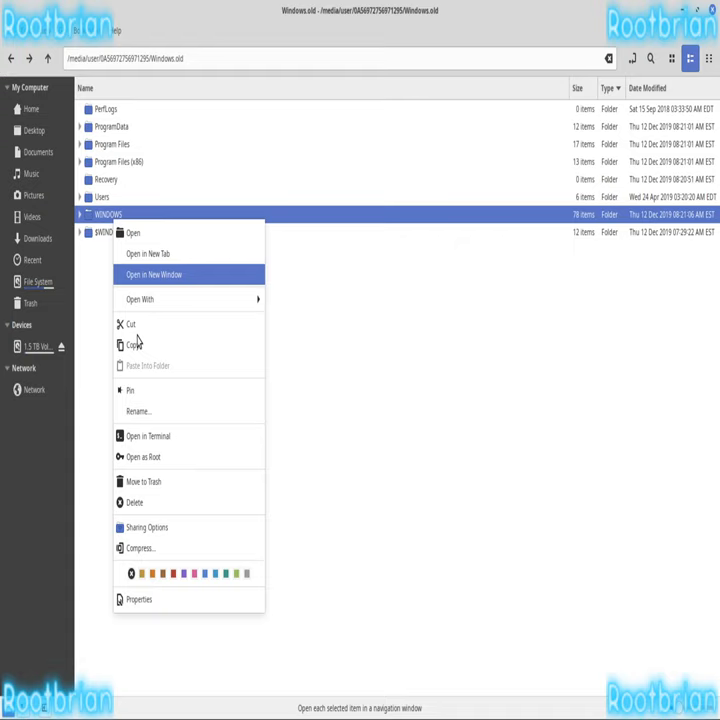
{"action": "left_click", "coordinate": [144, 456]}
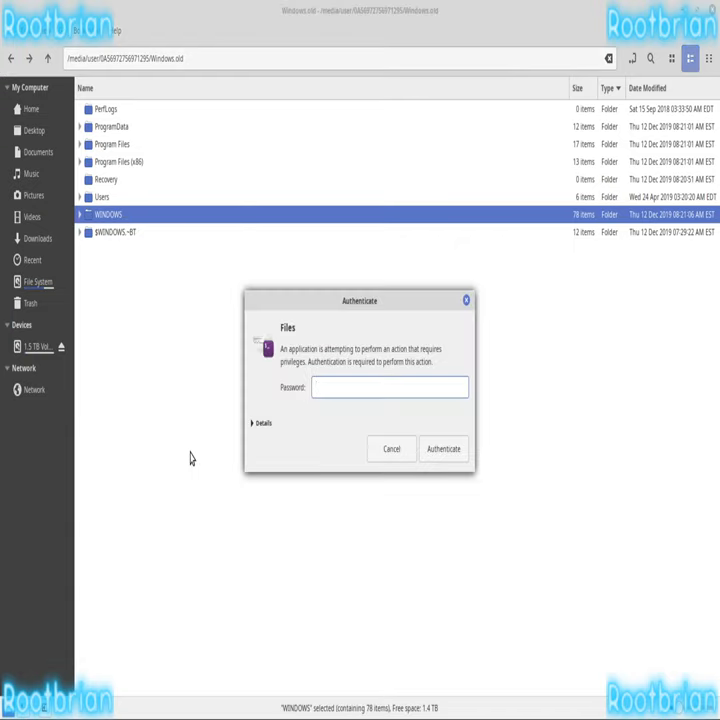
{"action": "left_click", "coordinate": [390, 448]}
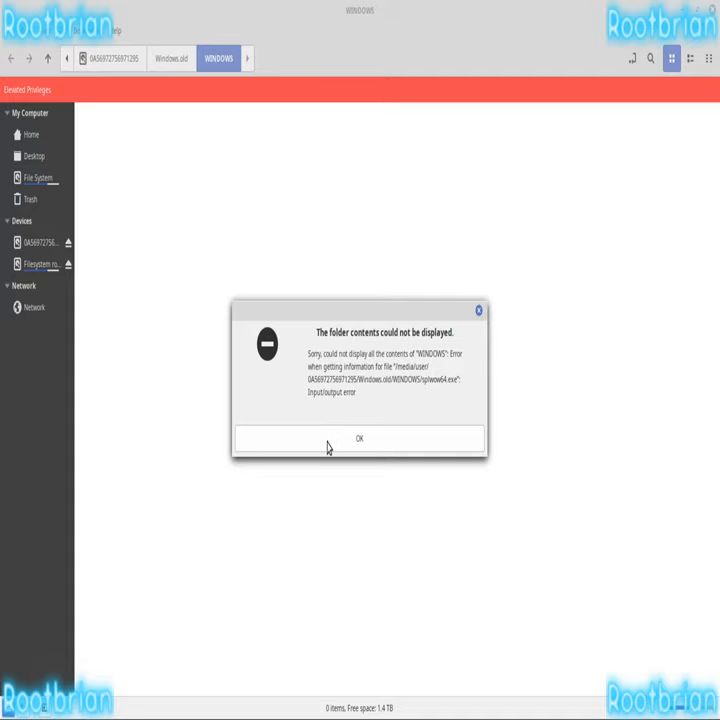
Step: Dismiss the error and try opening the Windows folder again in the root window
{"action": "left_click", "coordinate": [360, 438]}
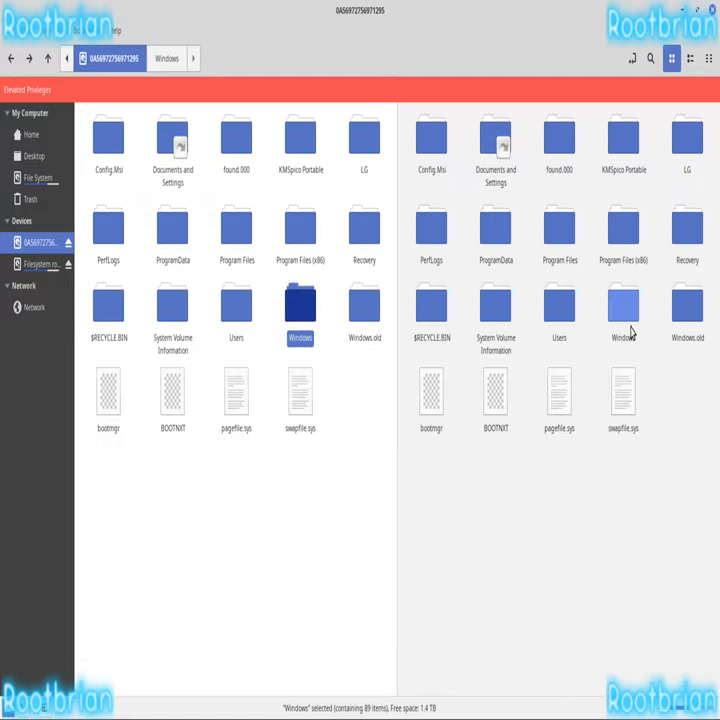
{"action": "double_click", "coordinate": [624, 304]}
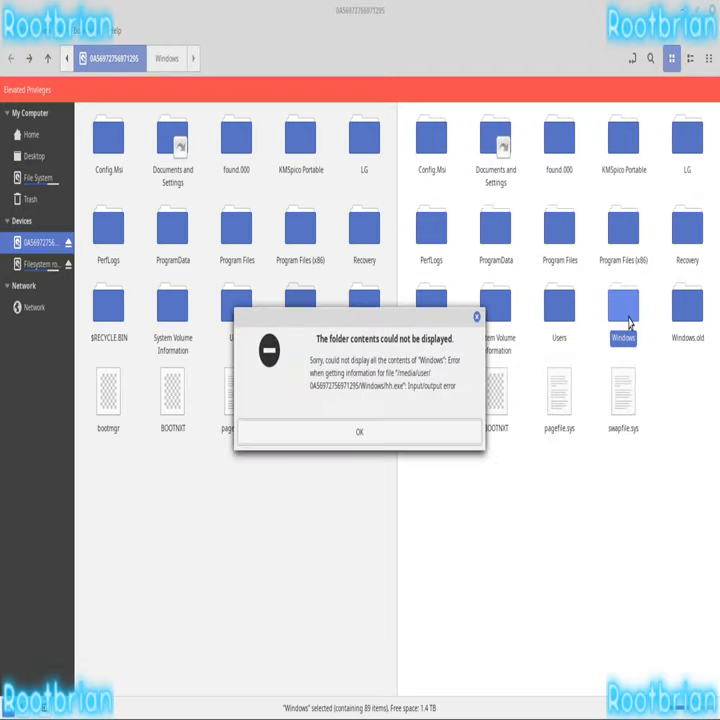